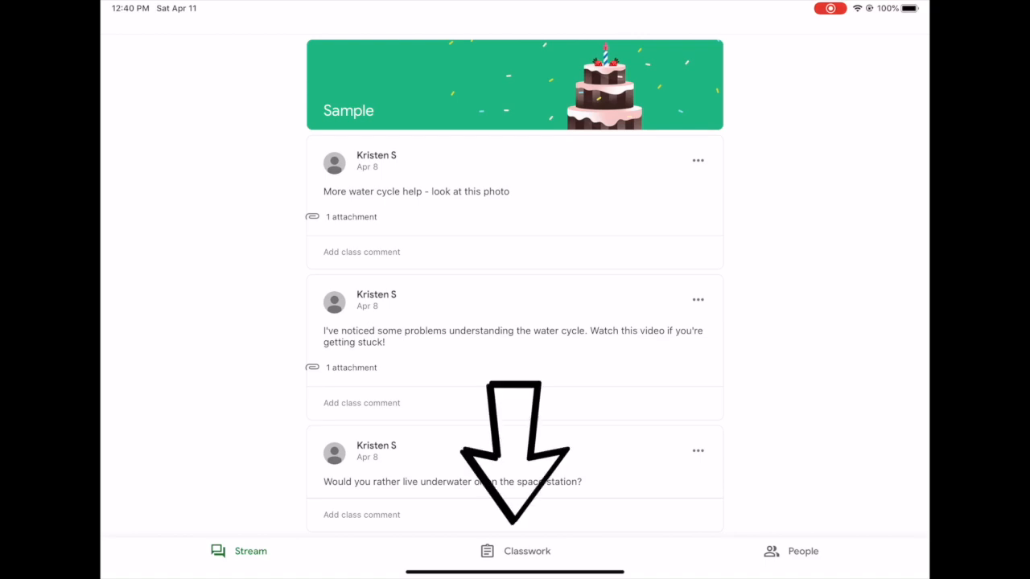
- Switch the Sample class to its Classwork list of Today's Activities assignments
click(514, 551)
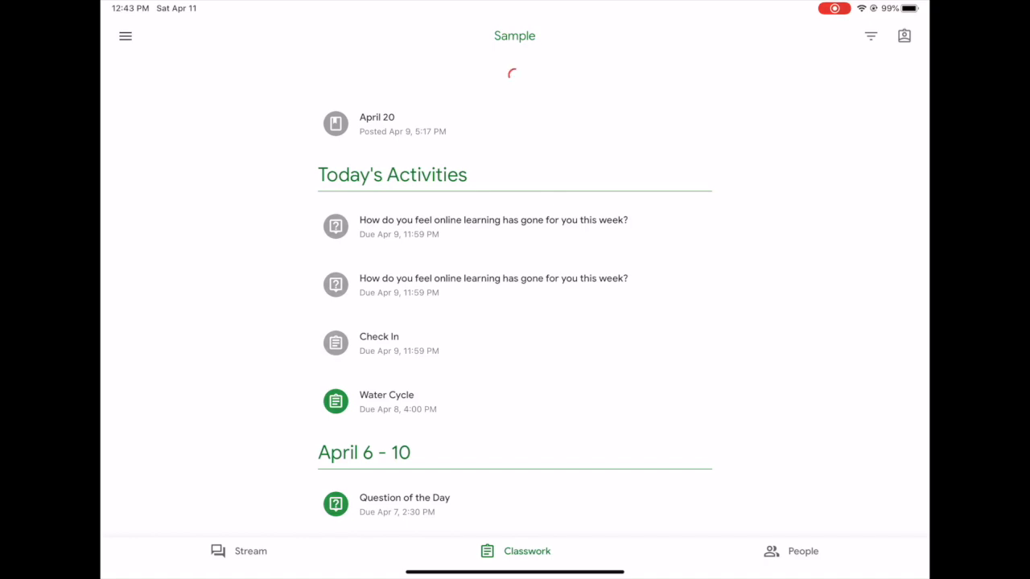
- Scroll the Classwork list down to the Fun Friday! assignment under April 6–10
scroll(down, 3)
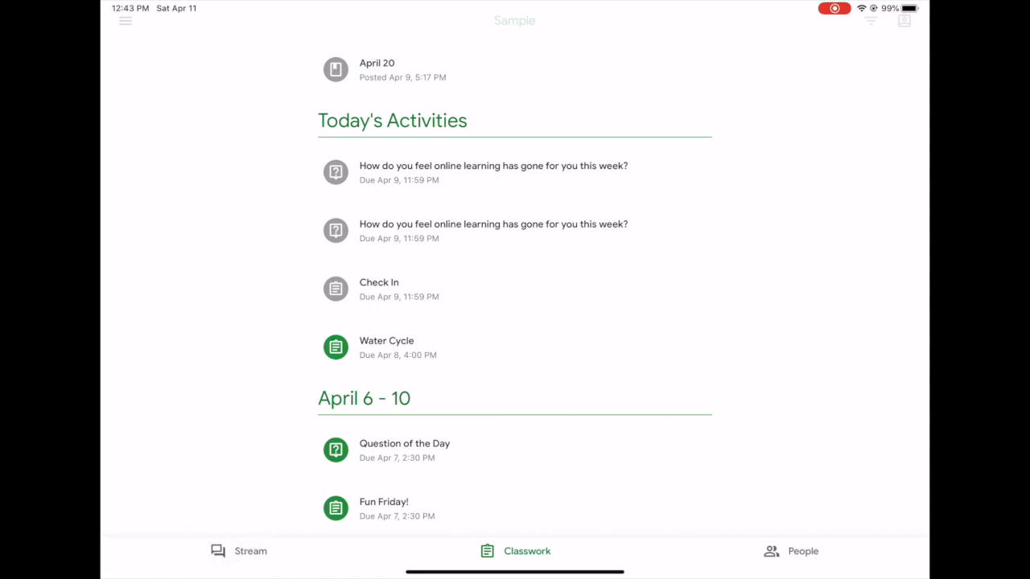
- Open Fun Friday! and mark it as done without attached work
click(383, 501)
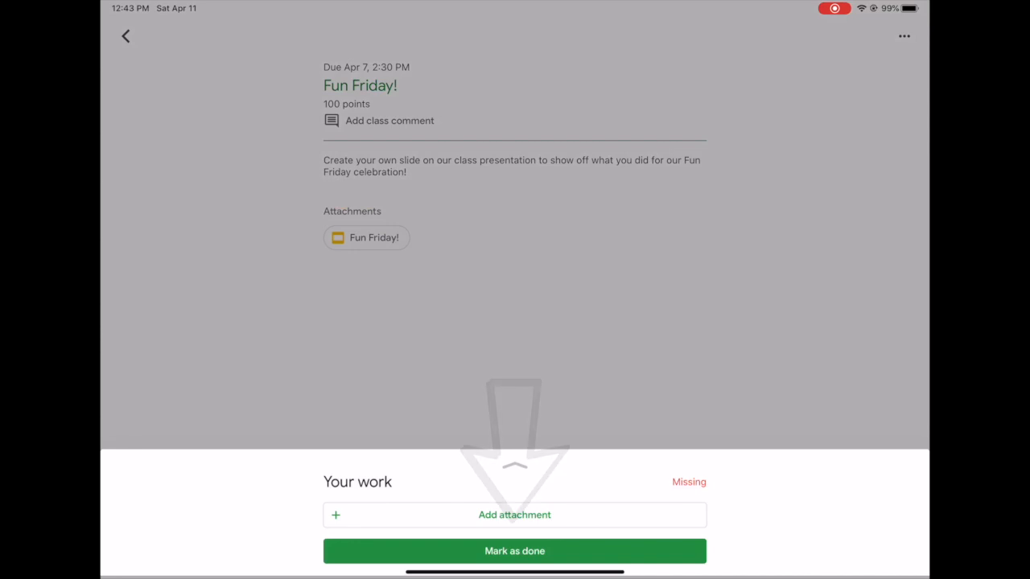
click(514, 550)
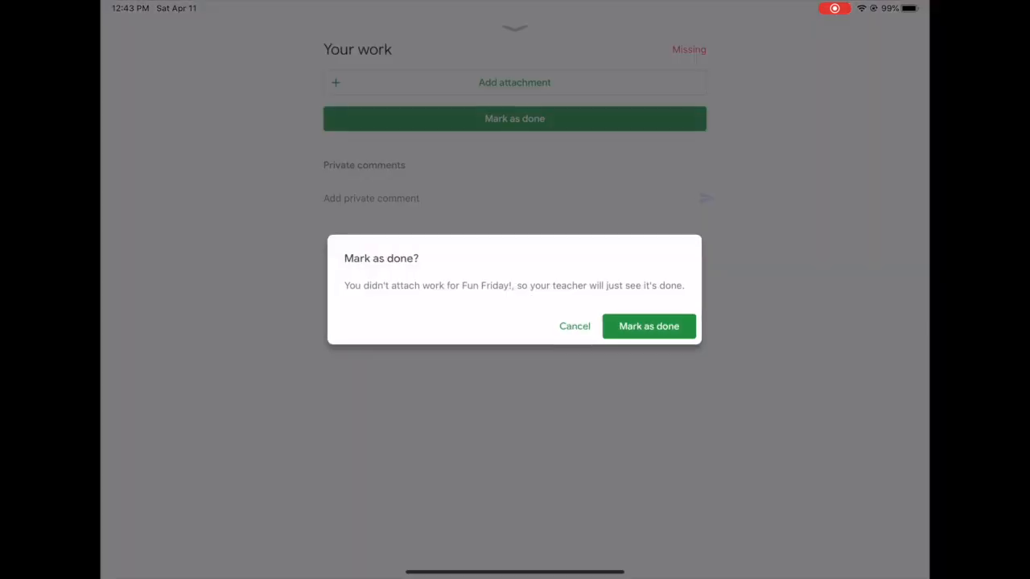
click(648, 326)
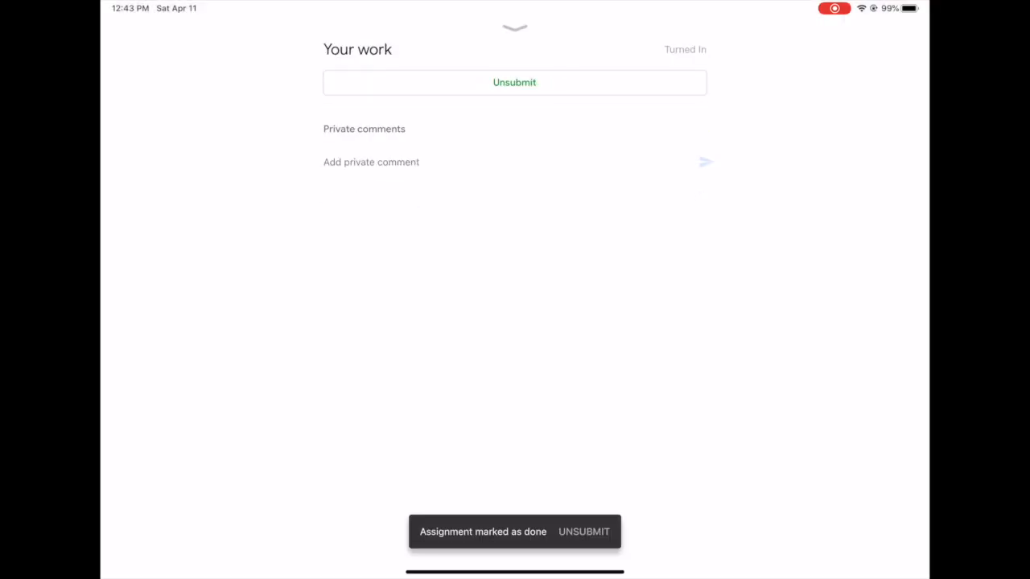